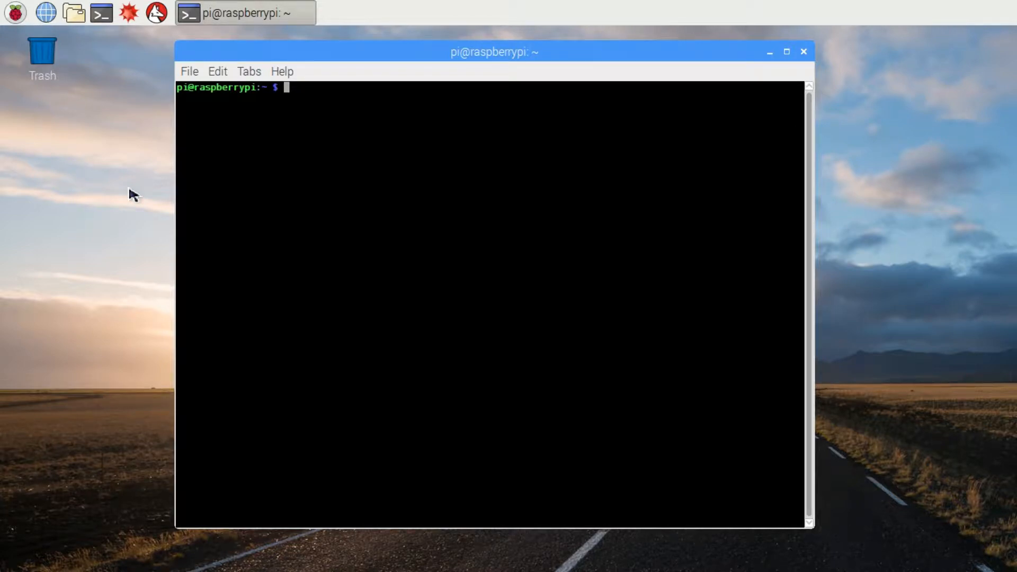
mouse_move(88, 152)
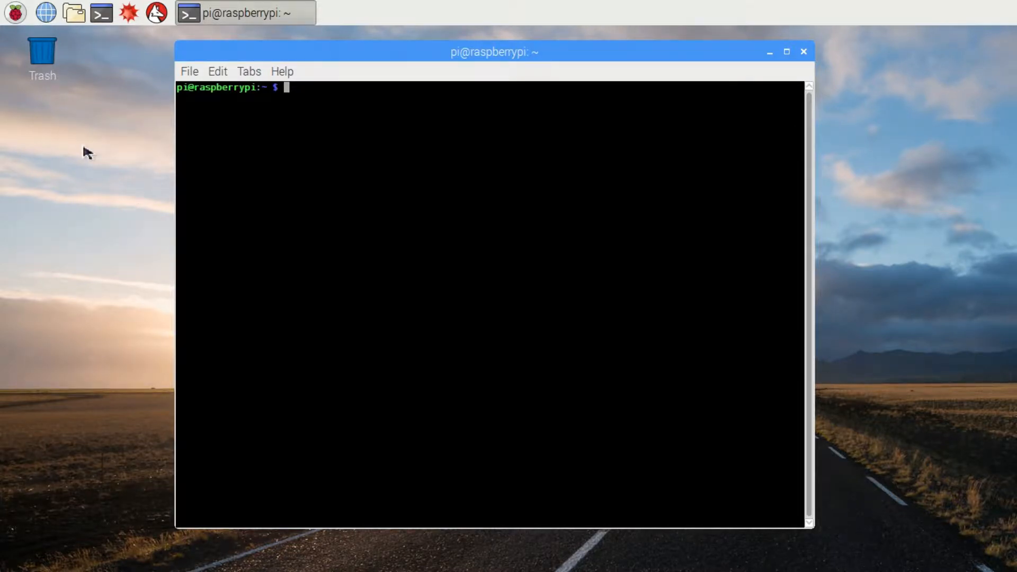
Change the shell's working directory to the gpio_python_code folder
type("c")
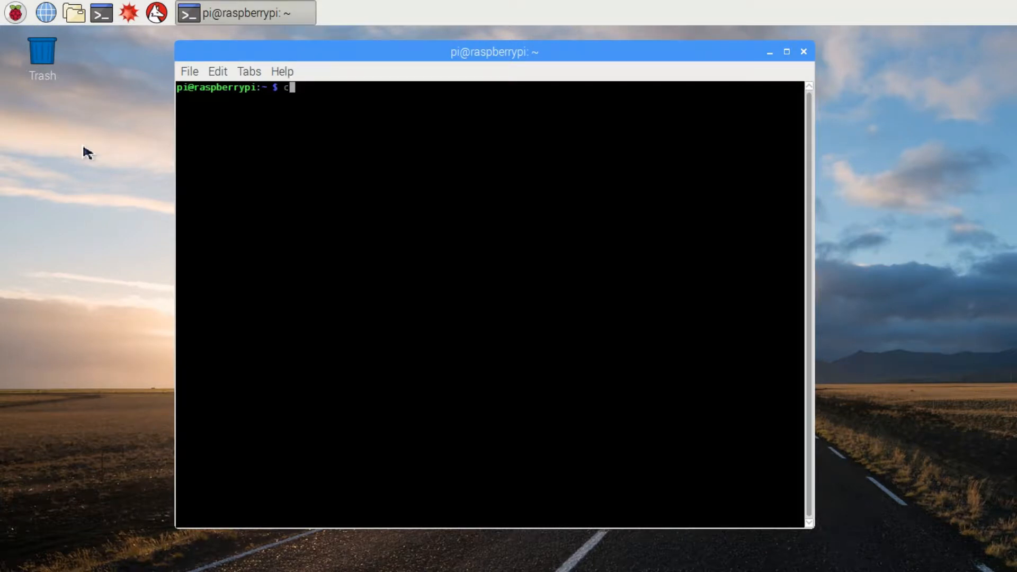
type("d gpio_python_code/")
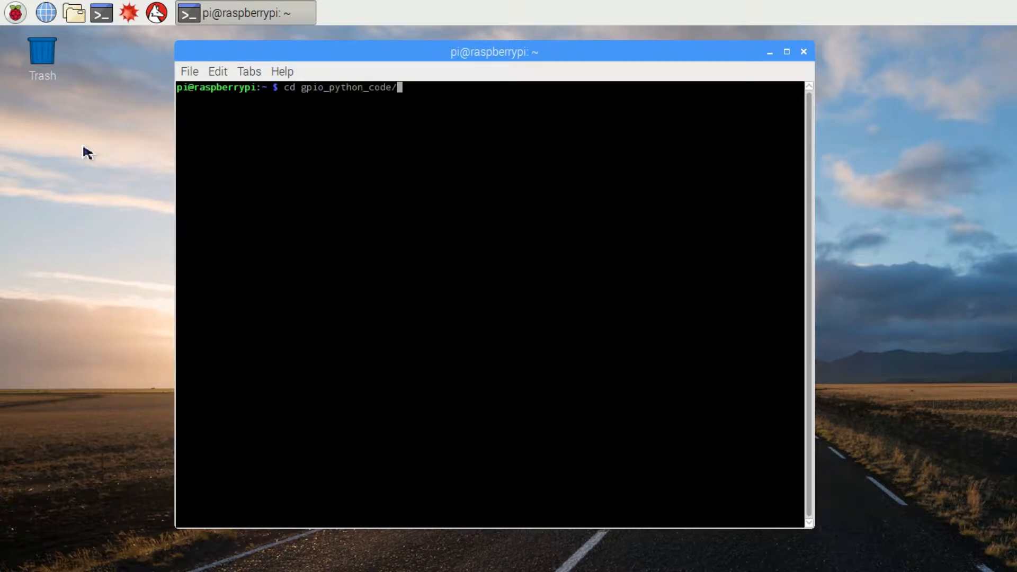
key("Return")
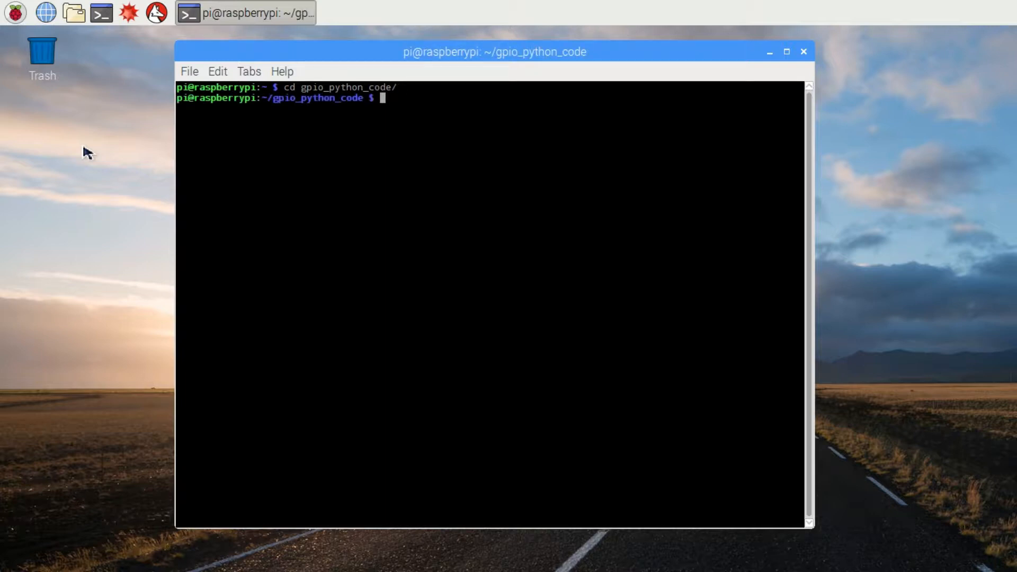
Create an empty 4_button.py file with touch
type("touch")
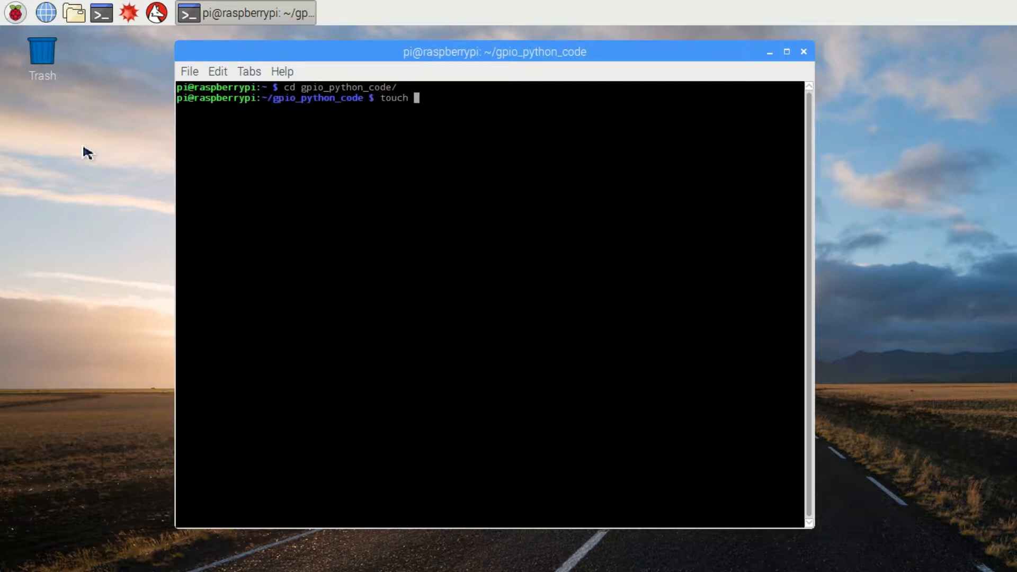
type("4_but")
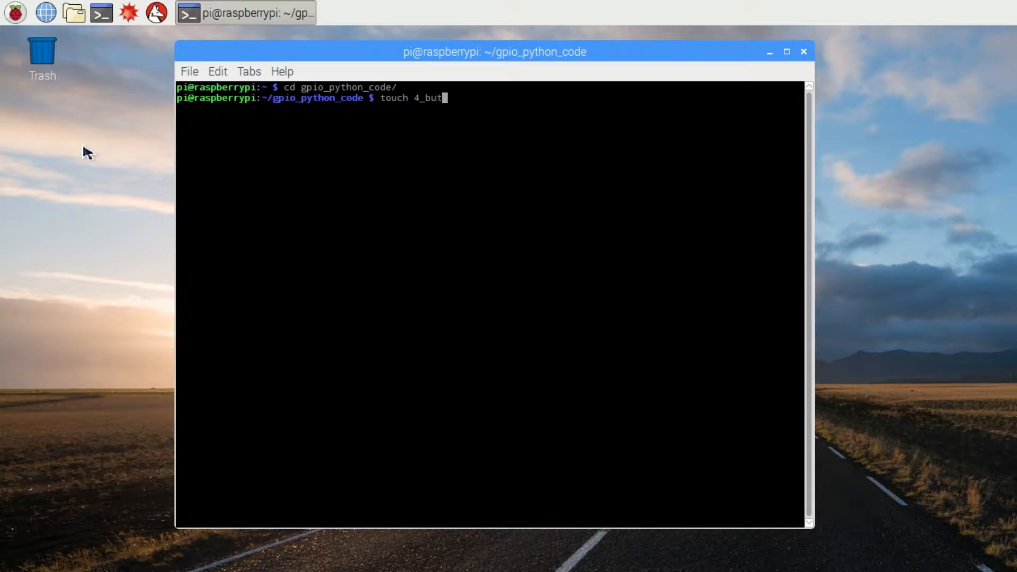
key("Return")
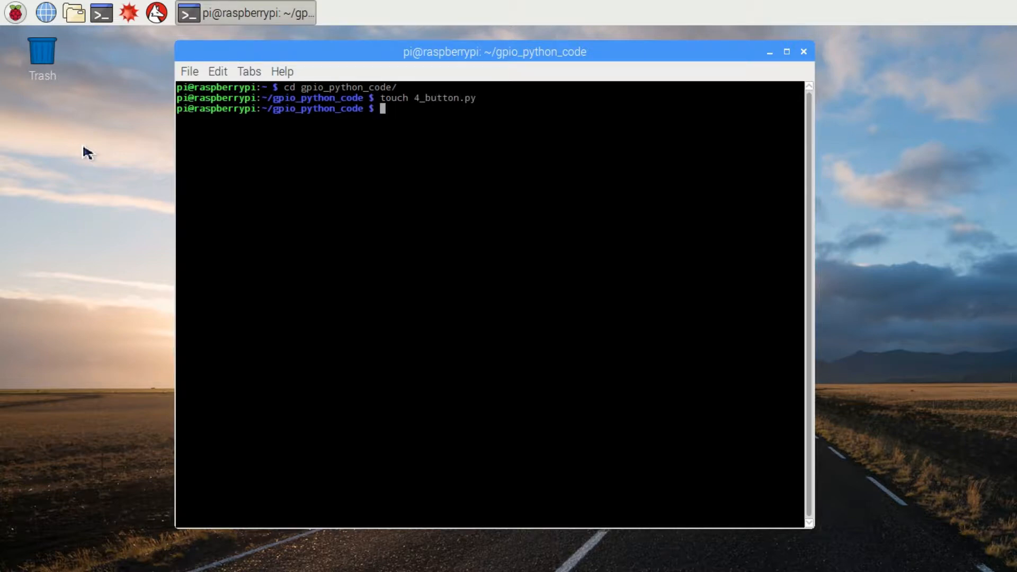
Load 4_button.py into the nano editor for editing
type("nano 4")
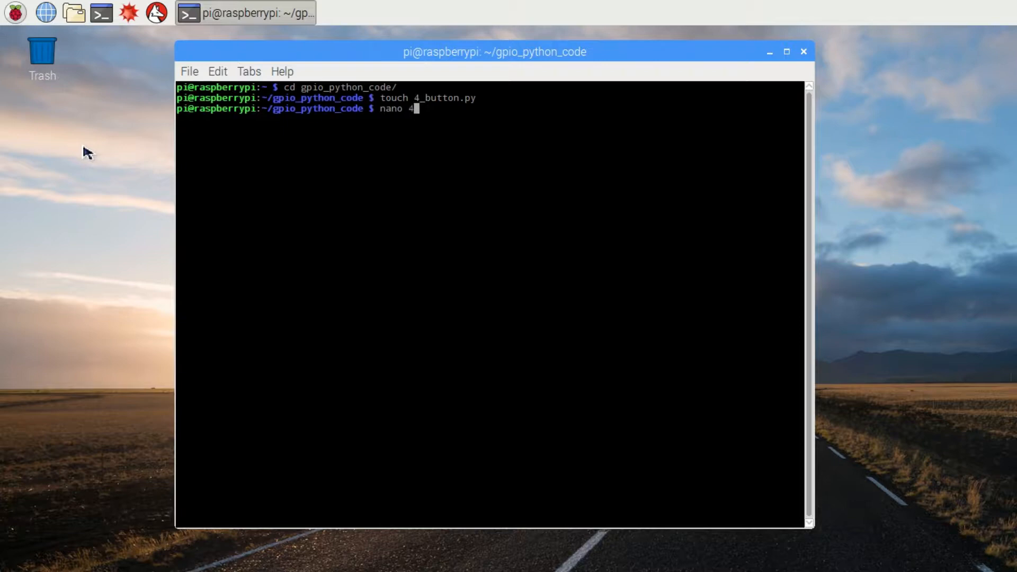
type("_button.py")
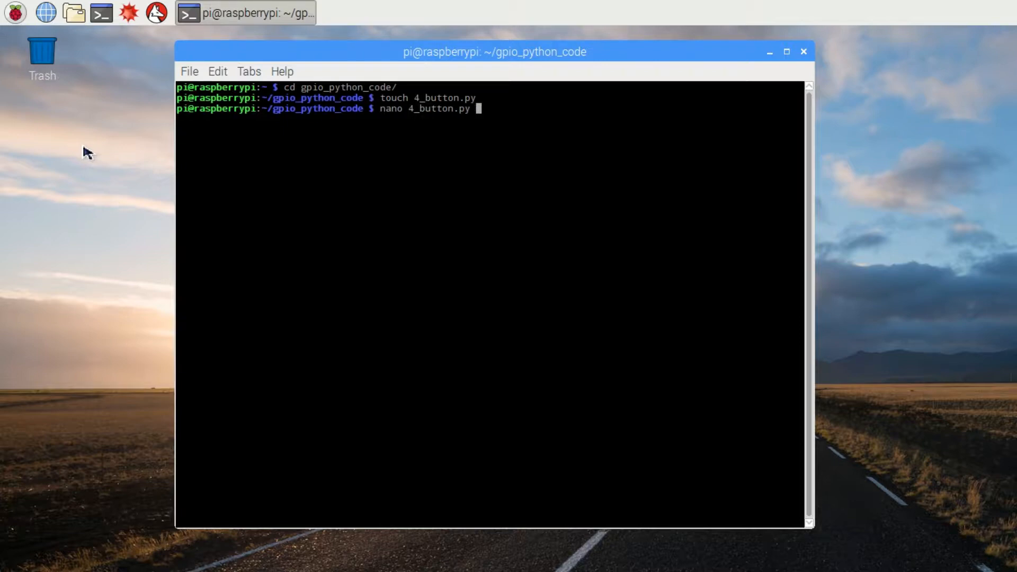
key("Return")
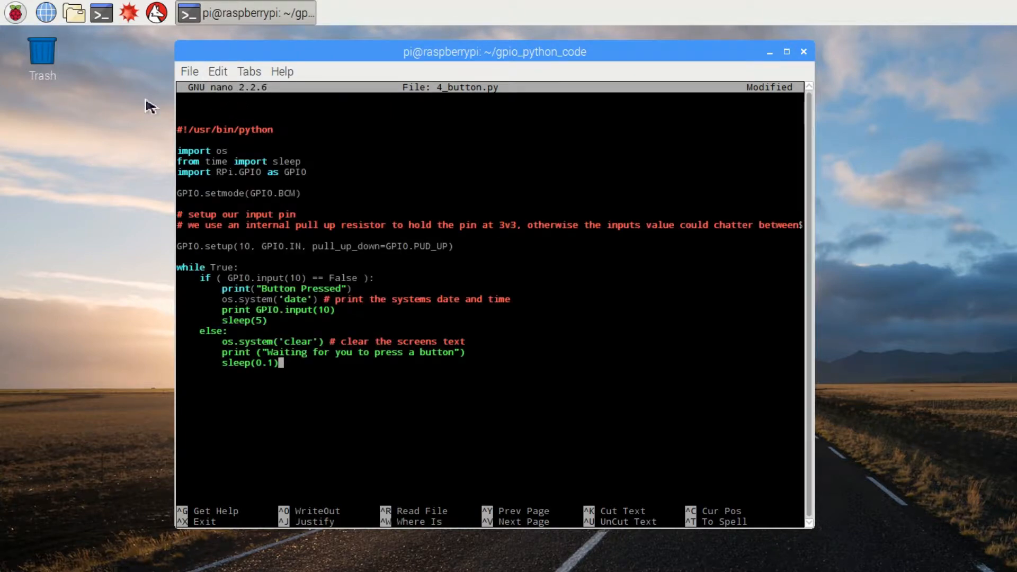
mouse_move(150, 156)
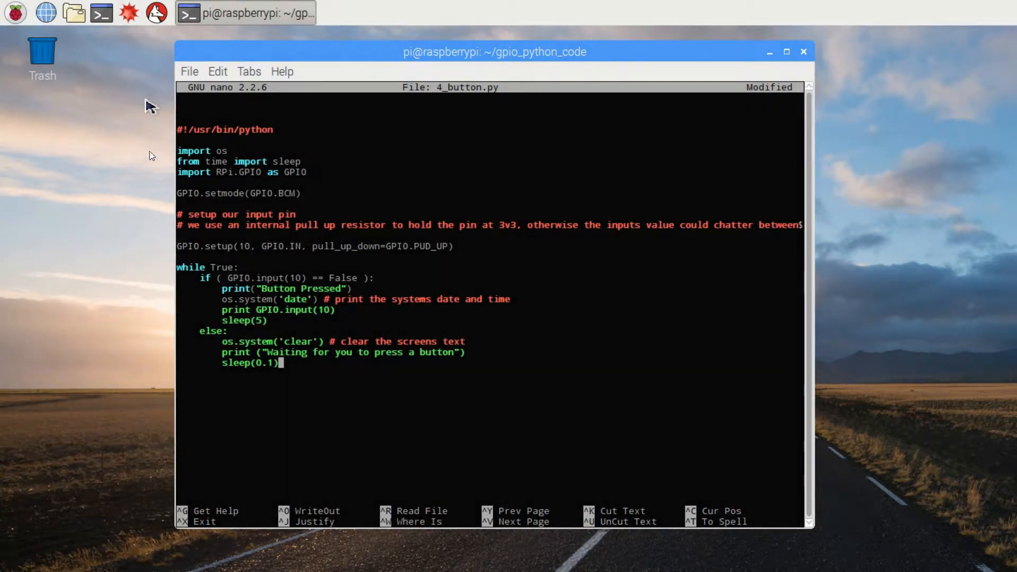
Paste the GPIO button-polling code that prints 'Waiting for you to press a button'
double_click(202, 151)
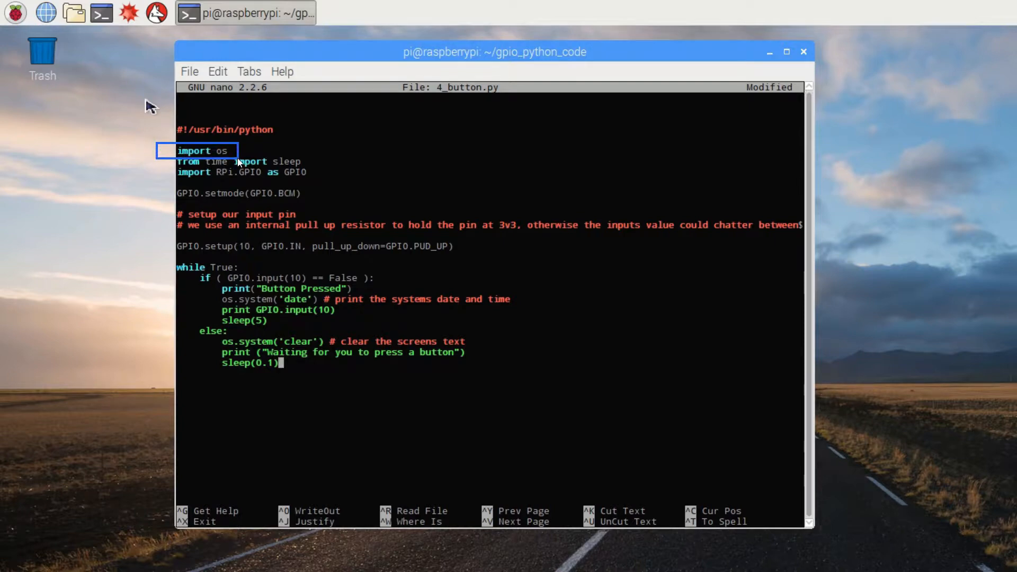
mouse_move(165, 299)
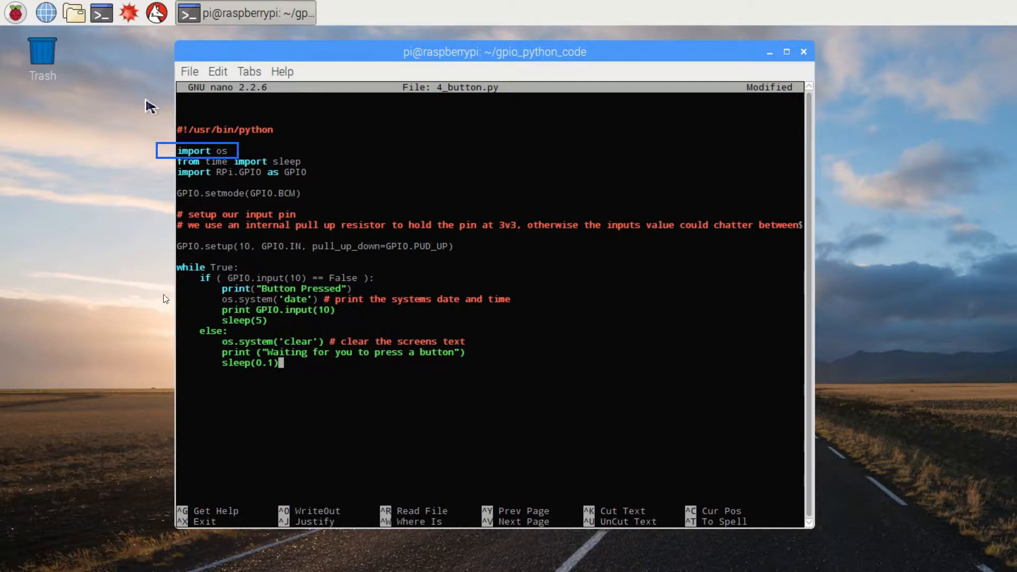
mouse_move(204, 299)
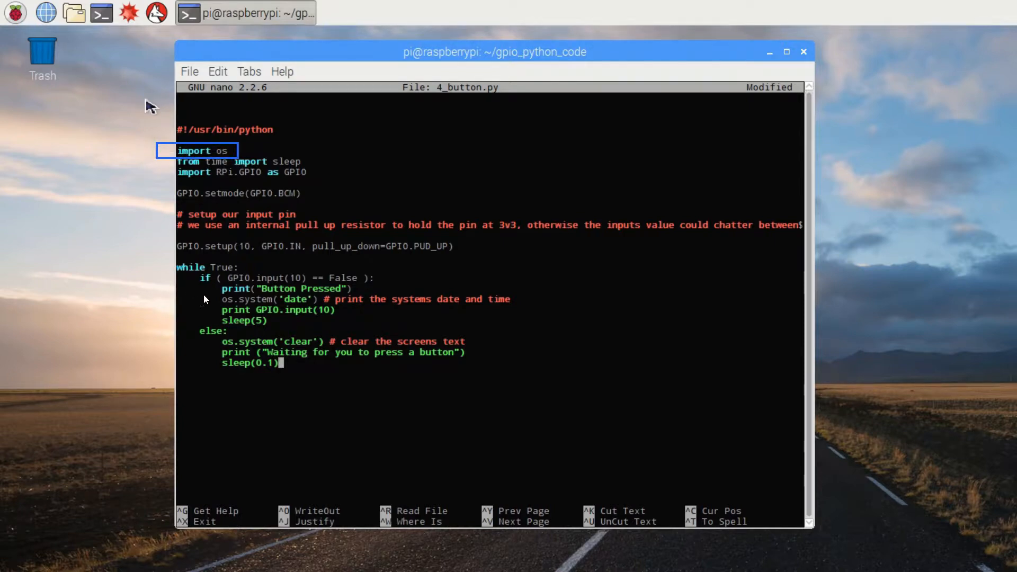
left_click(266, 299)
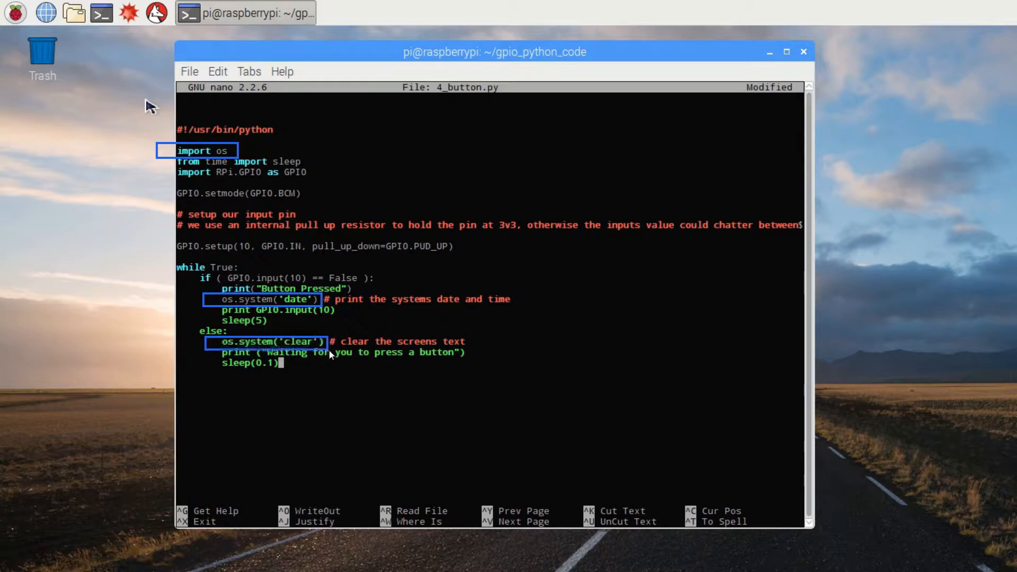
mouse_move(351, 410)
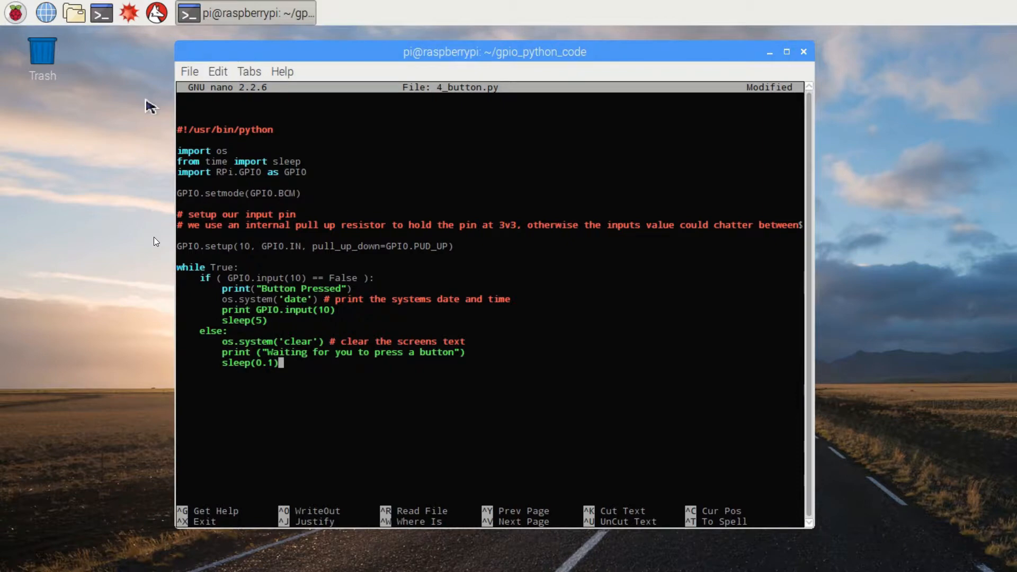
mouse_move(236, 244)
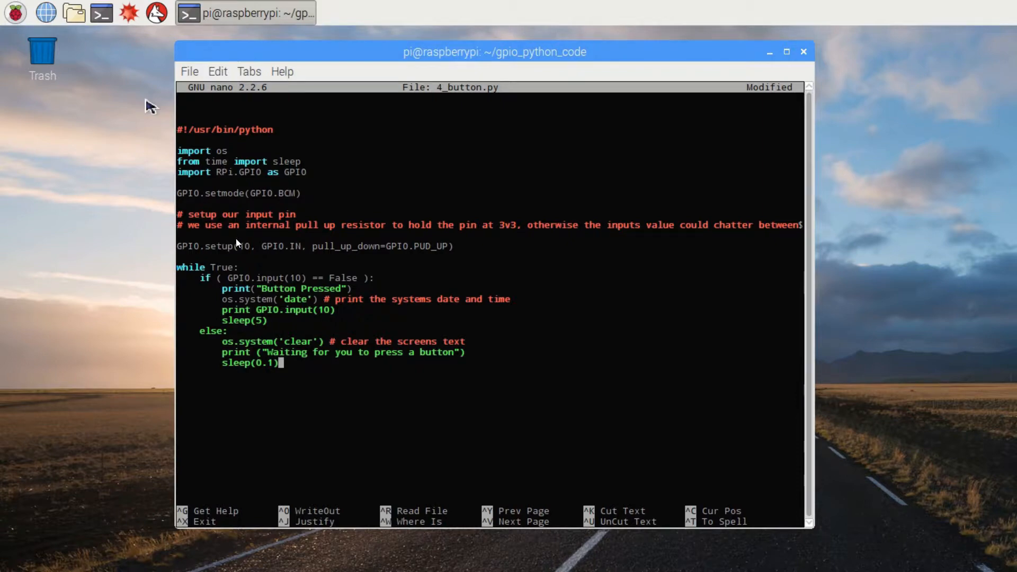
double_click(272, 246)
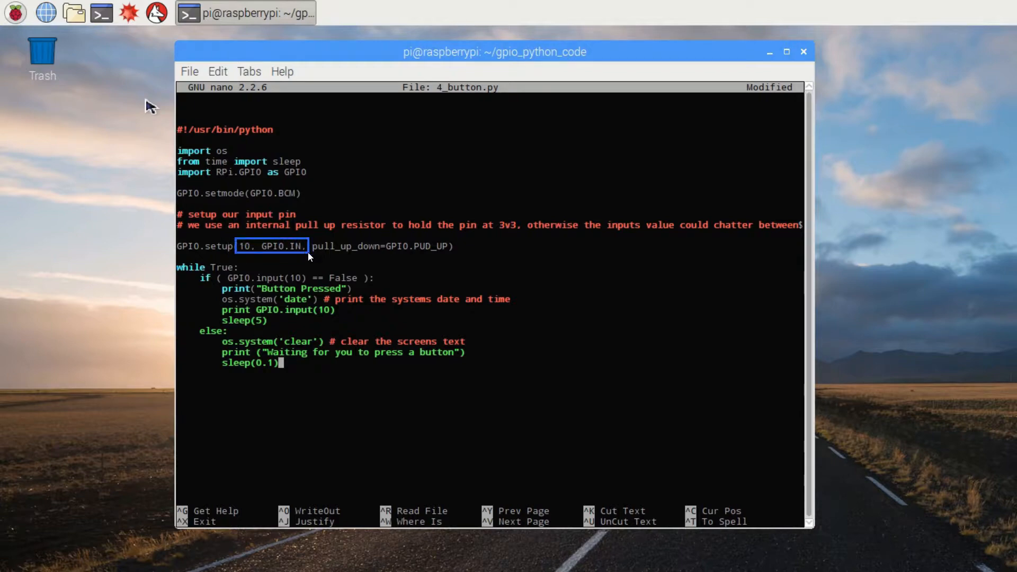
mouse_move(334, 245)
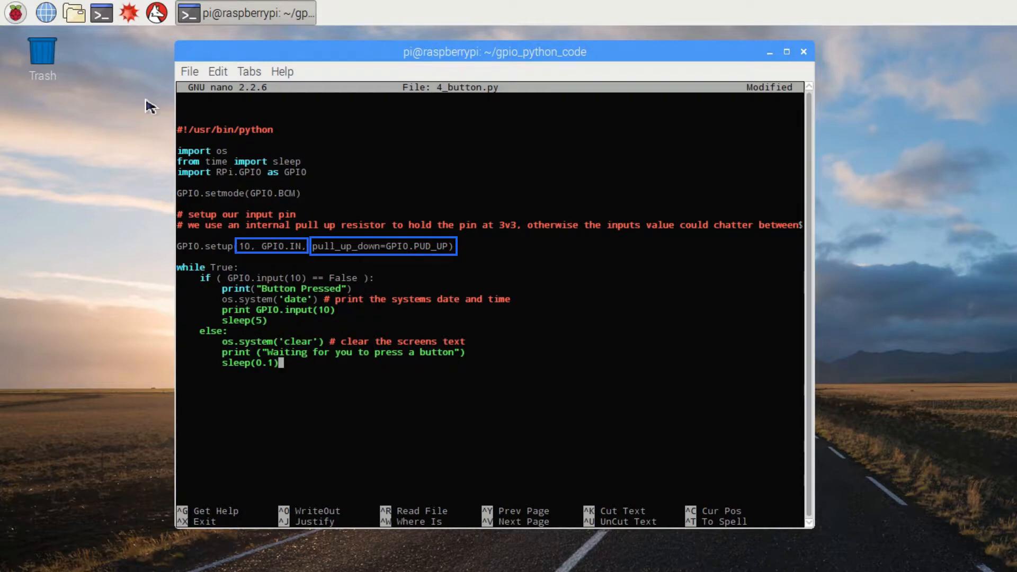
mouse_move(465, 248)
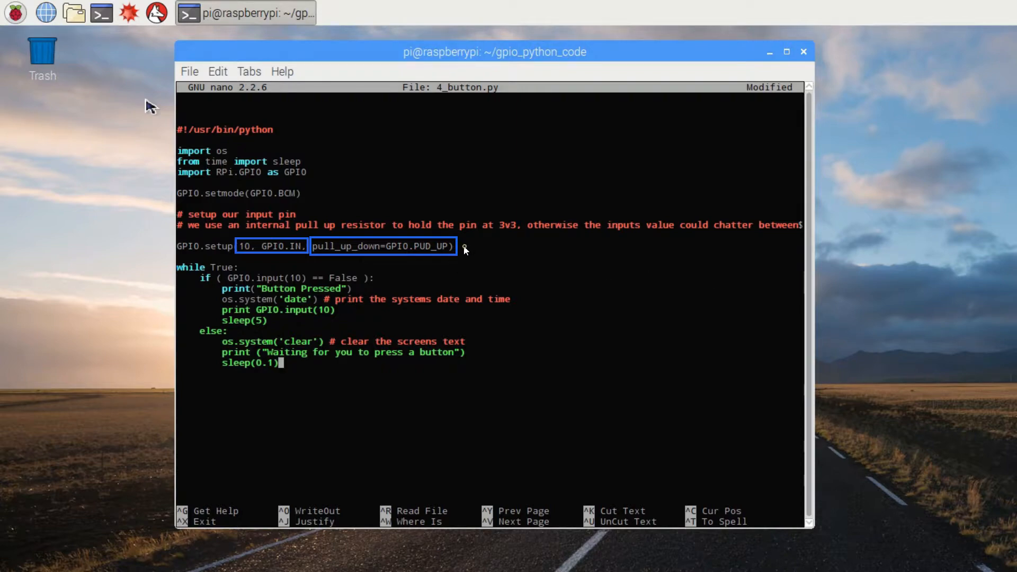
type("TRU")
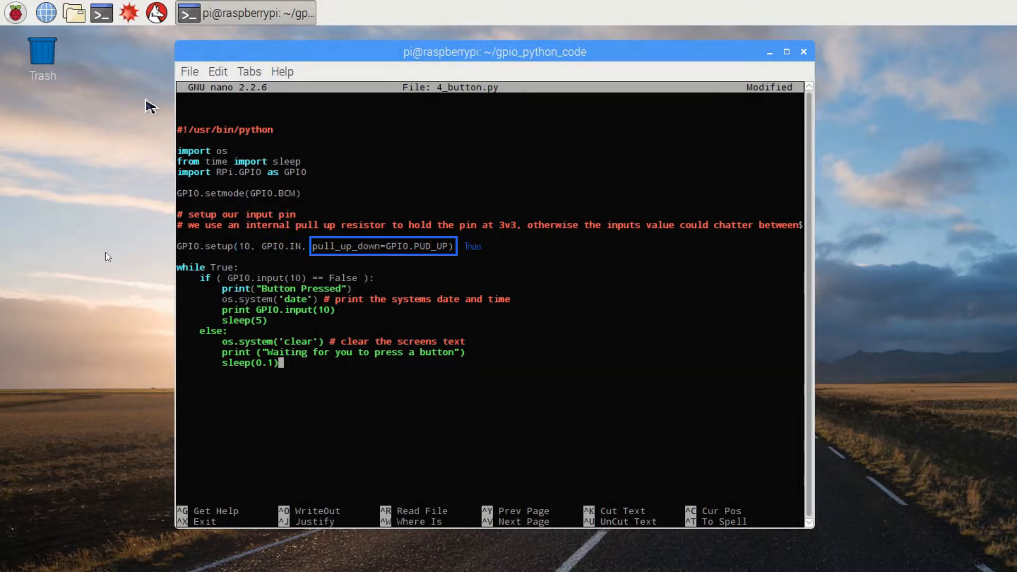
mouse_move(165, 263)
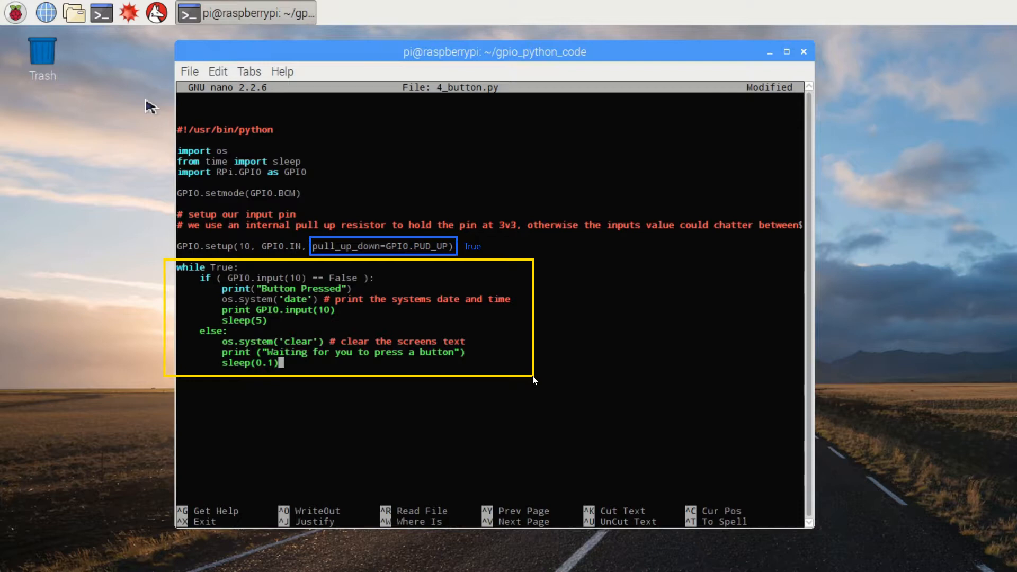
mouse_move(389, 320)
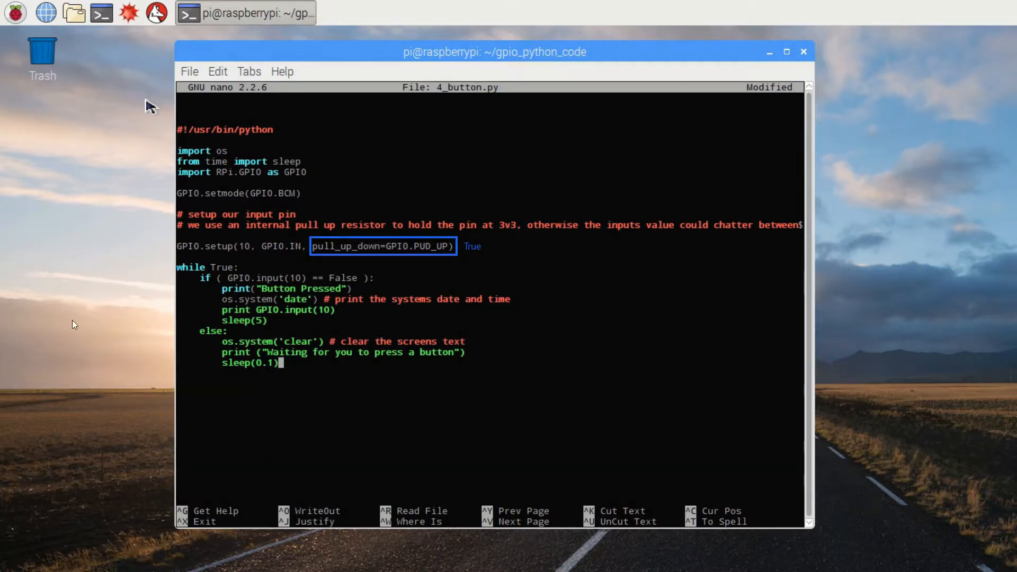
mouse_move(134, 321)
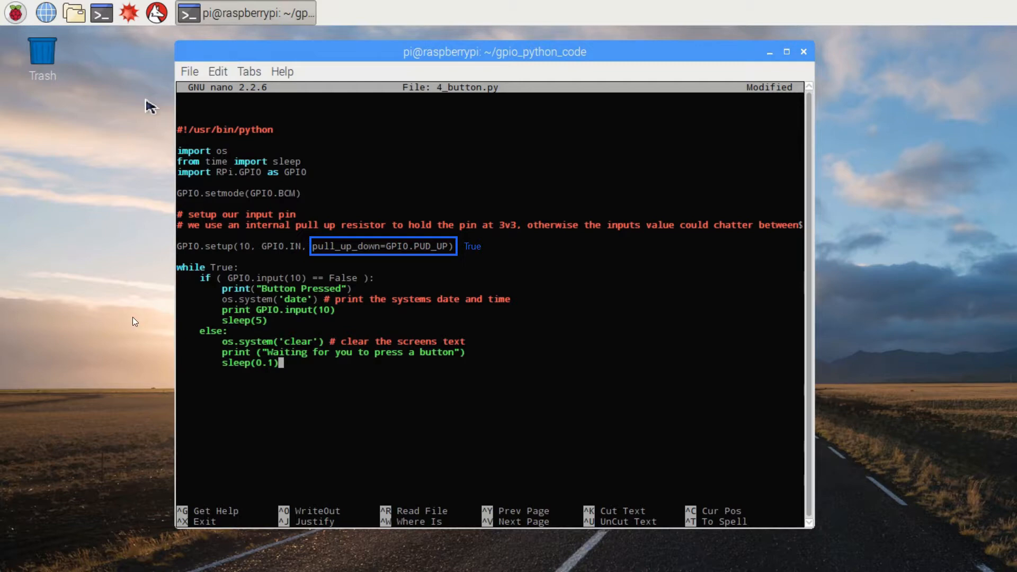
mouse_move(198, 276)
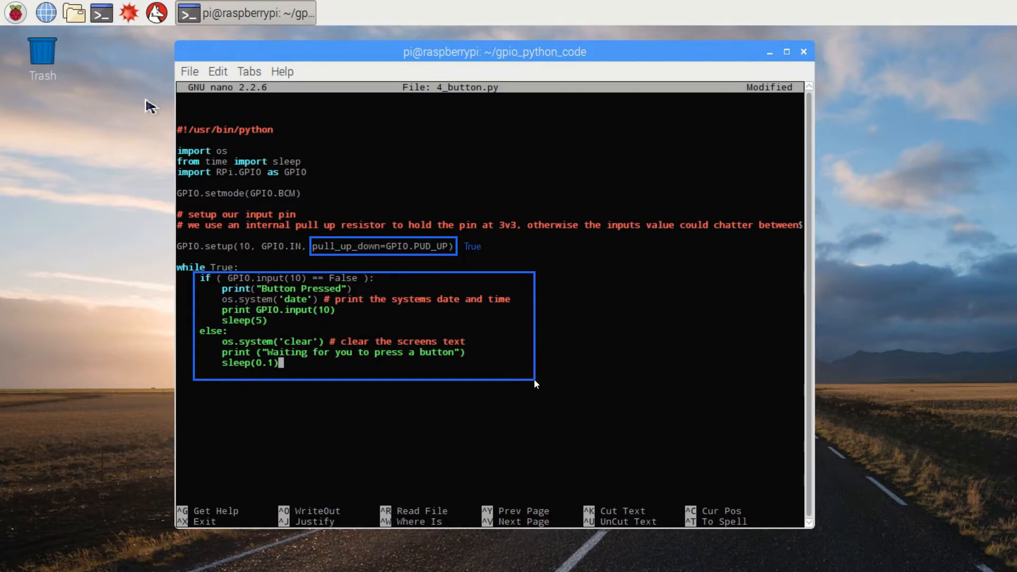
mouse_move(553, 400)
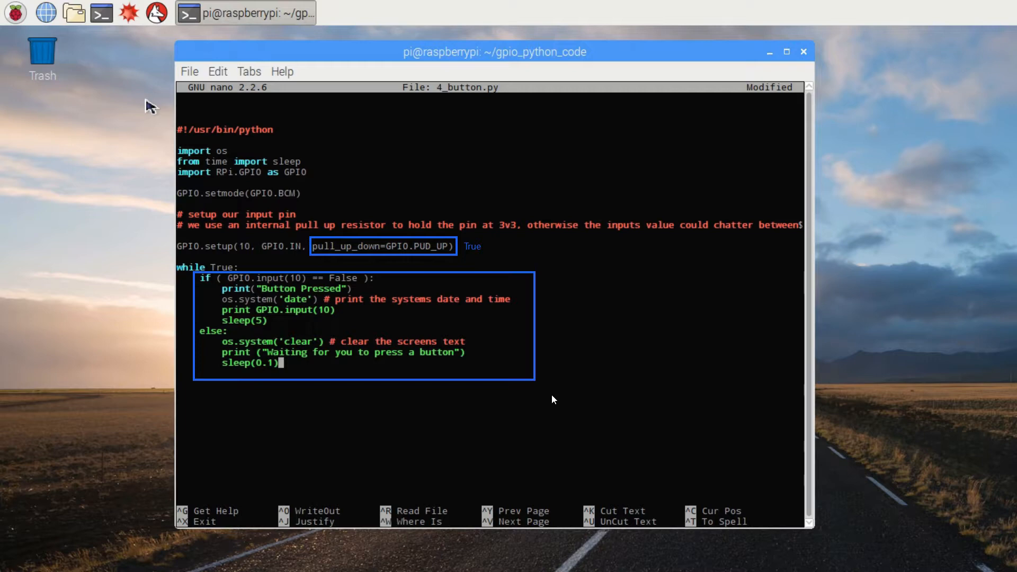
mouse_move(474, 291)
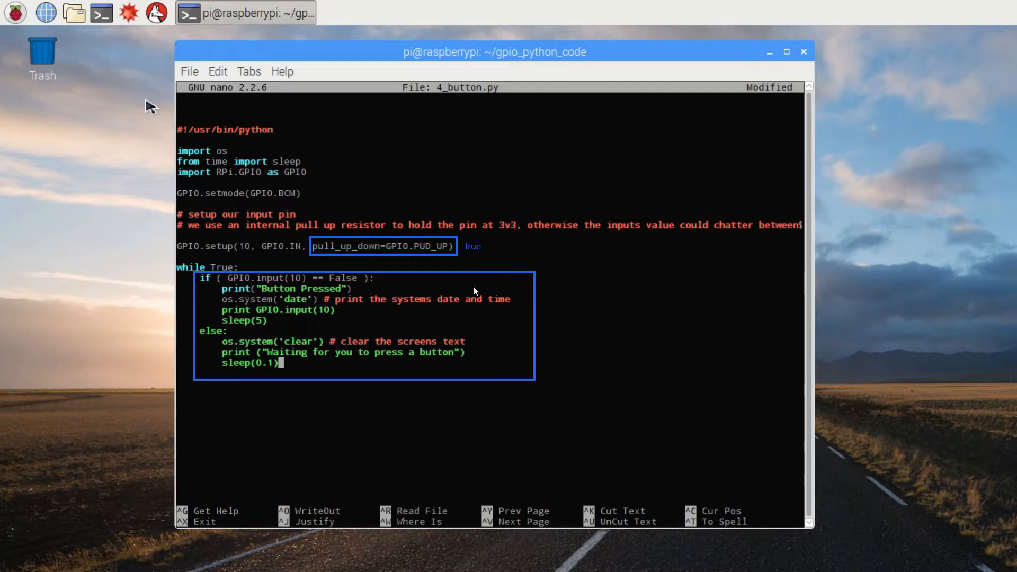
mouse_move(381, 281)
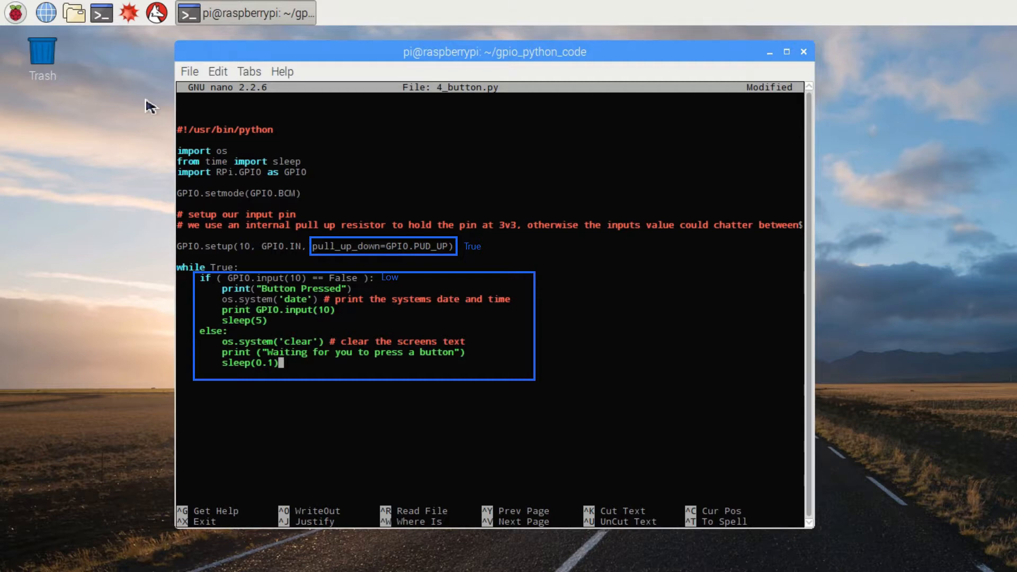
mouse_move(945, 385)
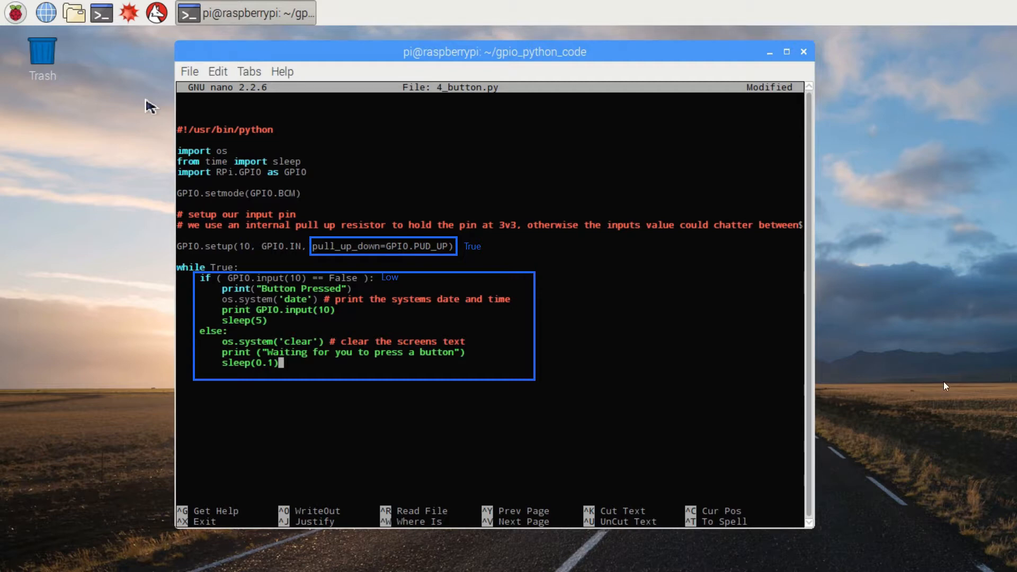
mouse_move(324, 351)
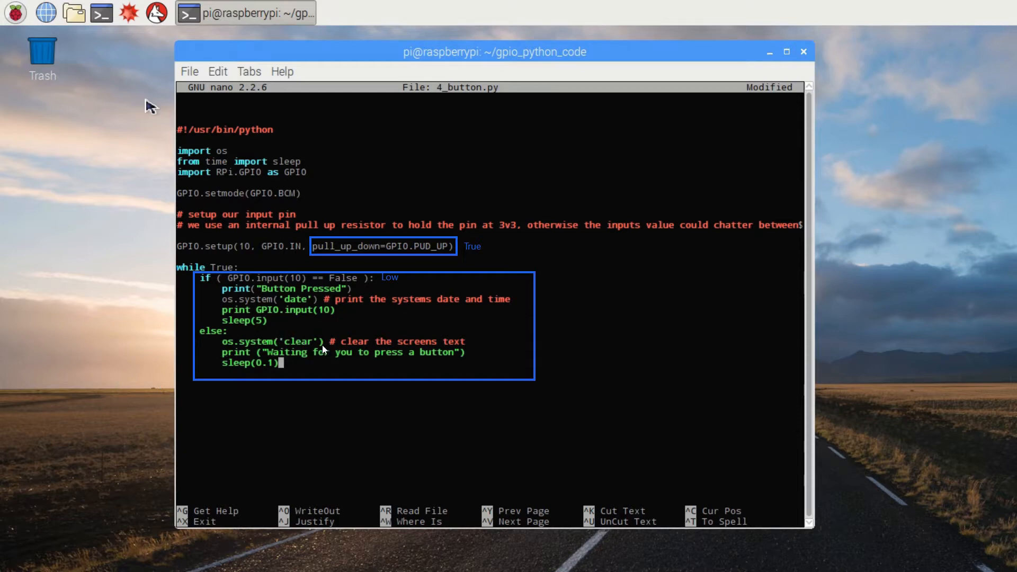
mouse_move(431, 361)
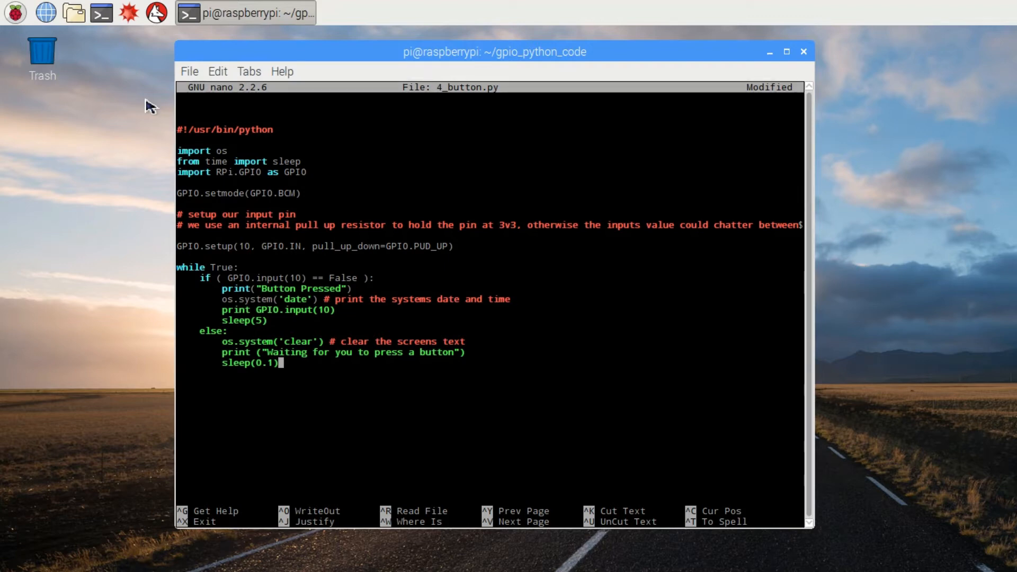
Exit nano, saving the modified 4_button.py and returning to the shell prompt
key("ctrl+x")
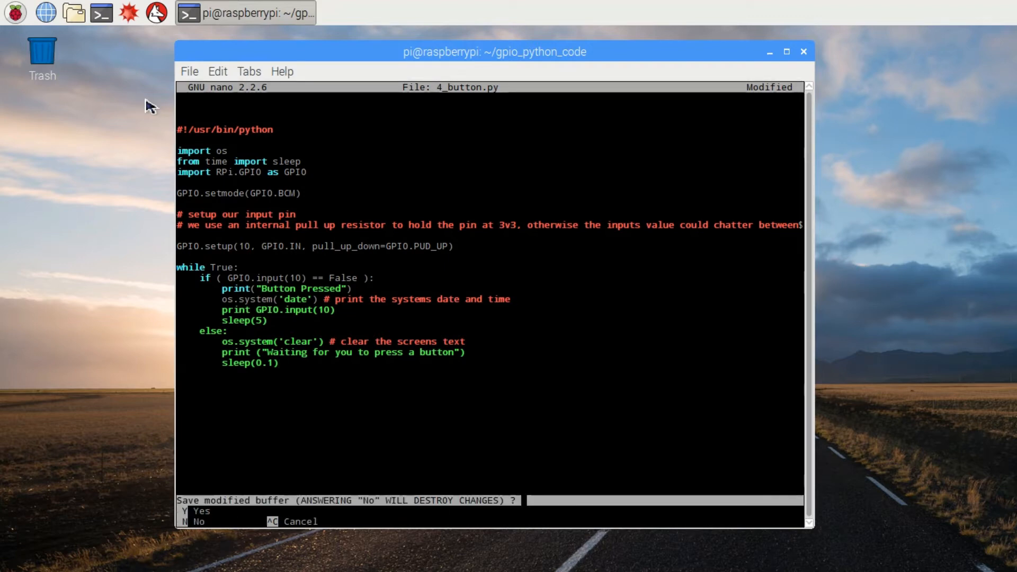
key("n")
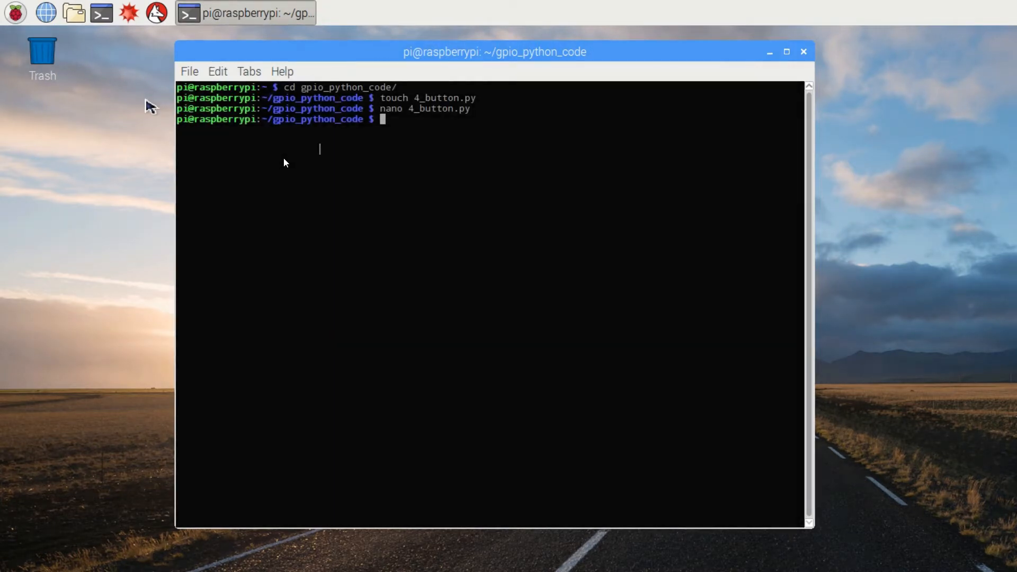
Run the script as root with sudo python 4_button.py, showing 'Waiting for you to press a button'
type("sudo")
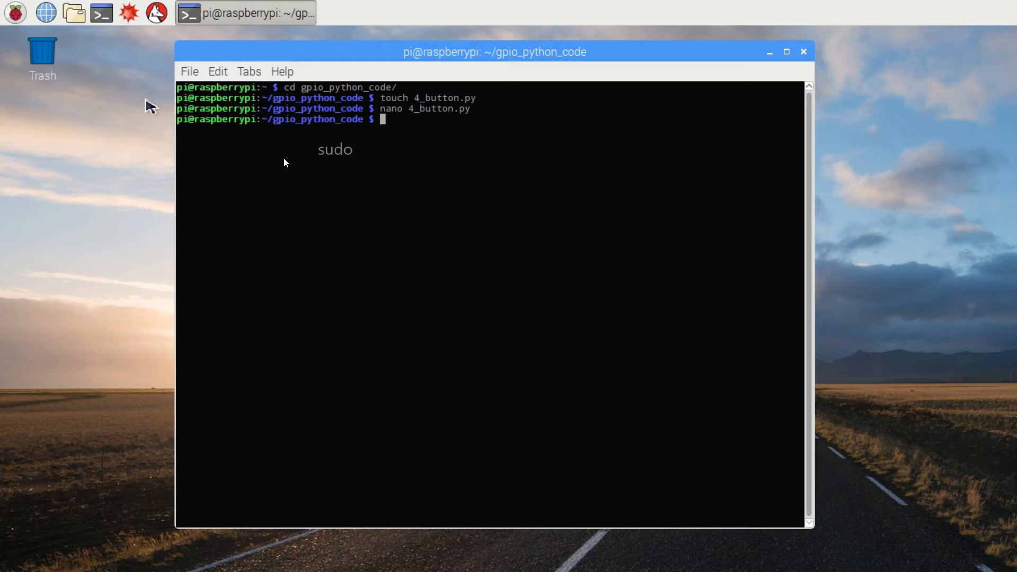
type("python 4")
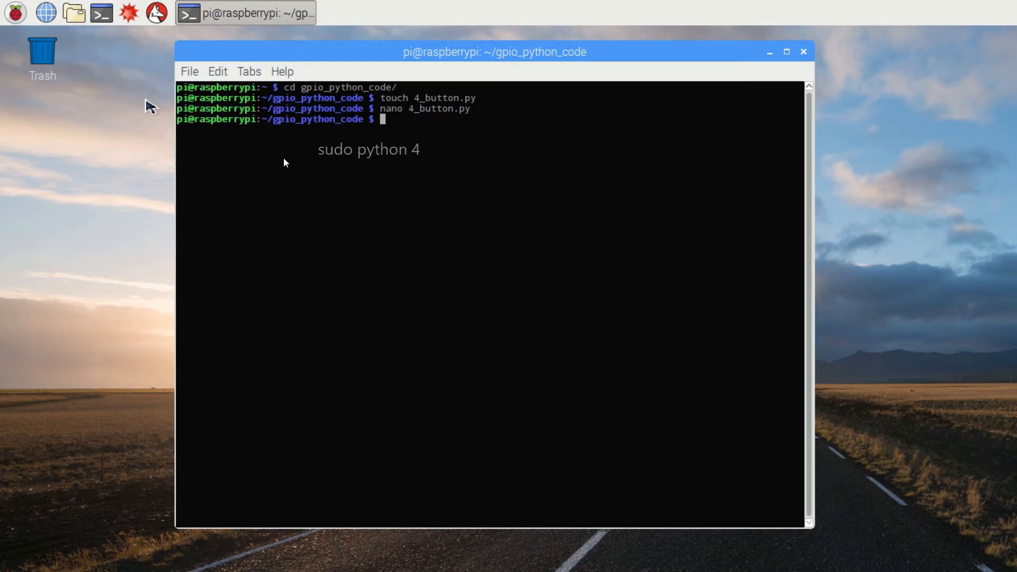
type("_button")
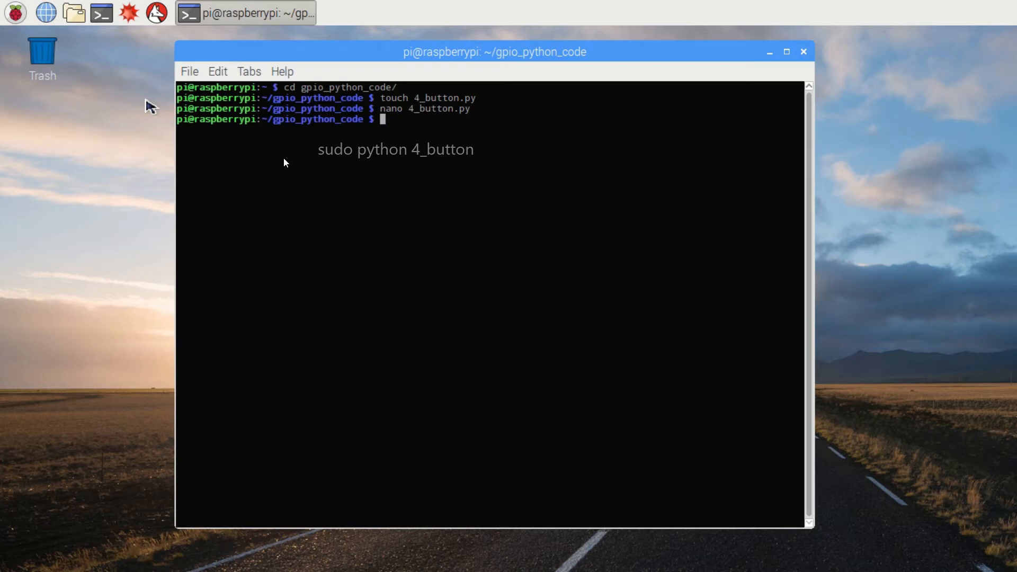
key("Return")
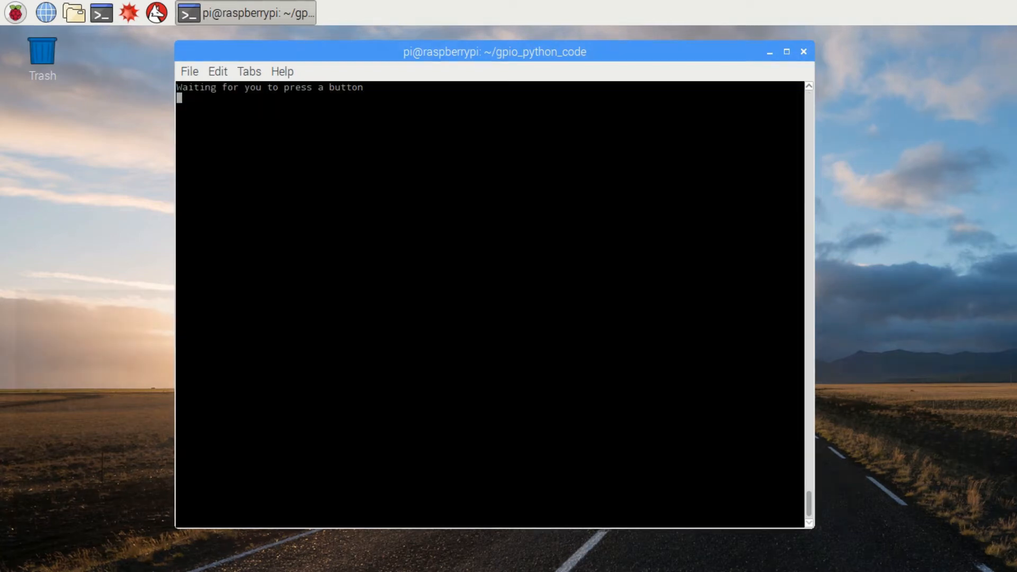